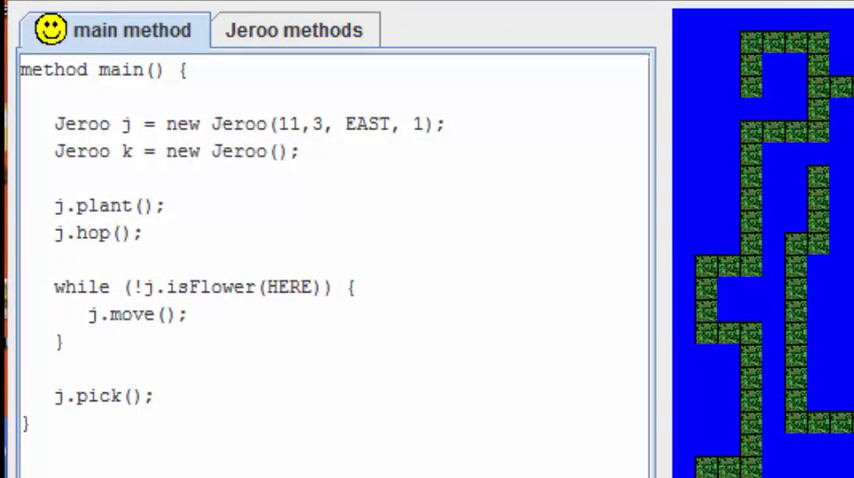
Show the custom Jeroo methods page containing the move method that calls hop.
{"action": "left_click", "coordinate": [294, 30]}
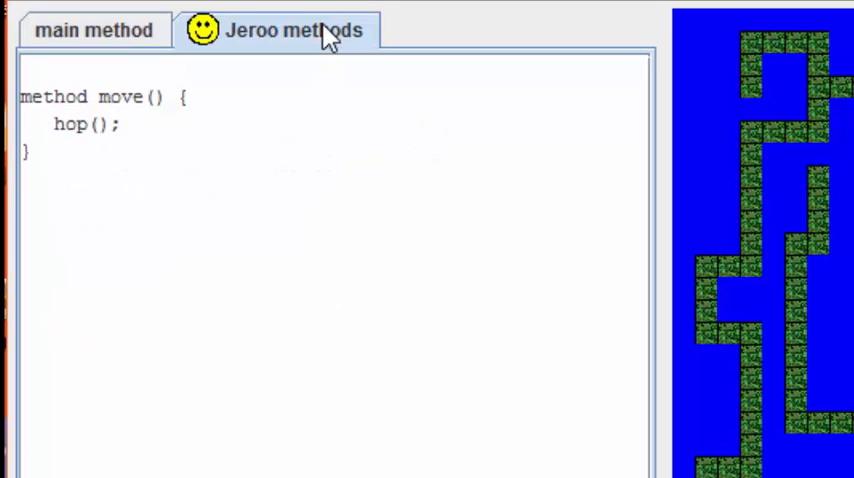
{"action": "mouse_move", "coordinate": [144, 150]}
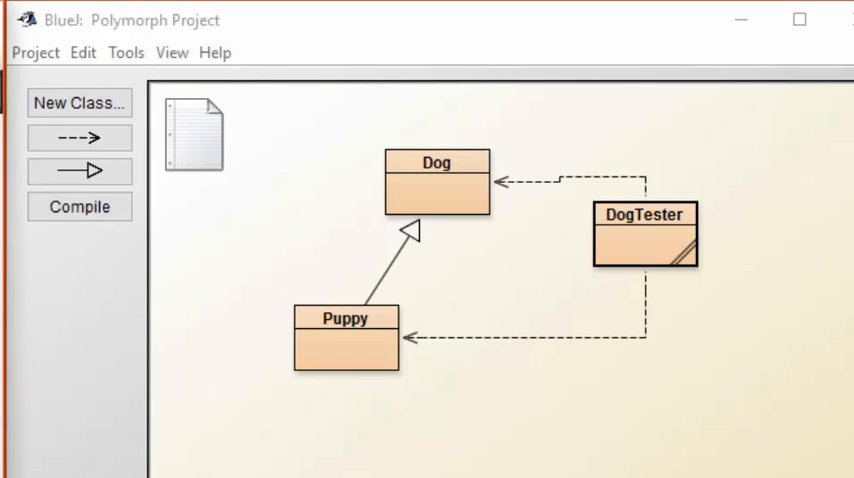
Bring up Dog's source with speak, eat, and act calling eat then speak.
{"action": "double_click", "coordinate": [436, 184]}
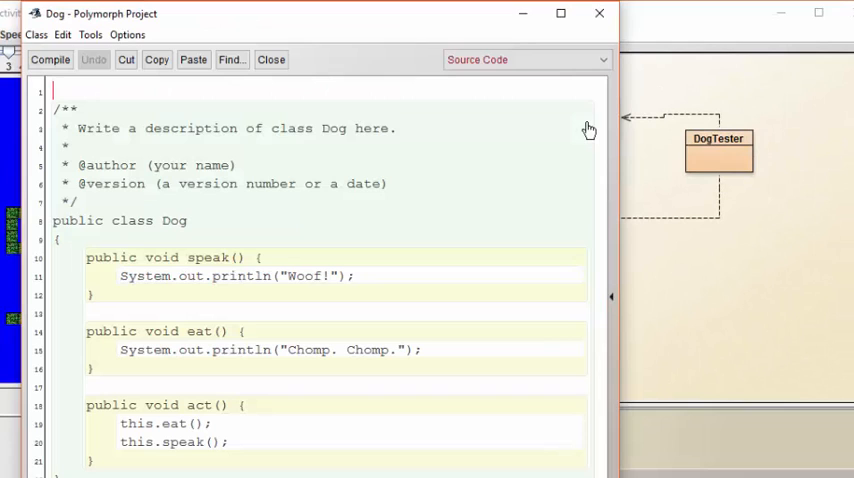
{"action": "mouse_move", "coordinate": [436, 288]}
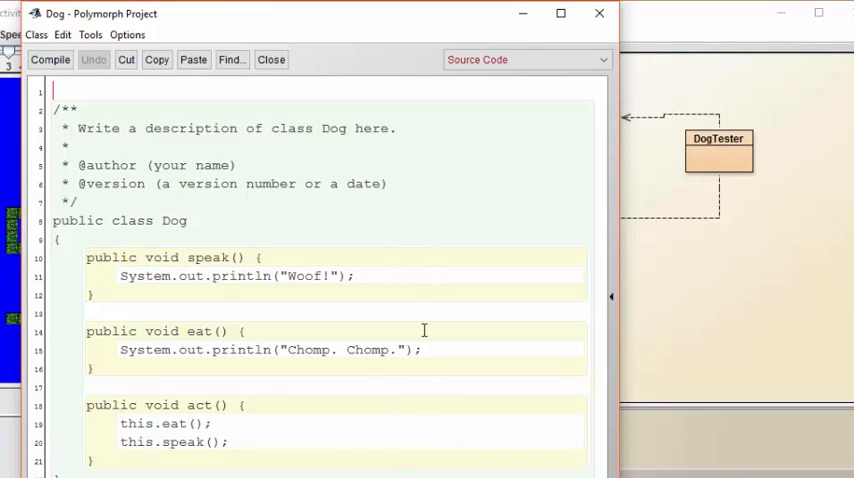
{"action": "mouse_move", "coordinate": [400, 336]}
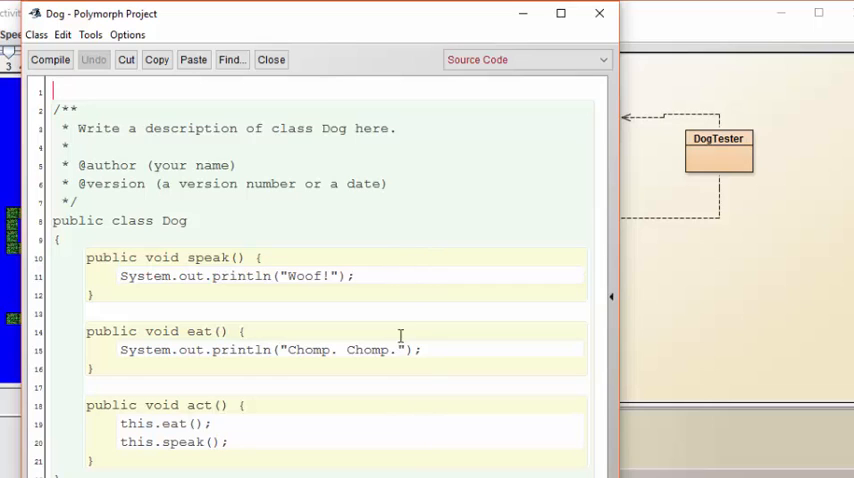
{"action": "mouse_move", "coordinate": [392, 440]}
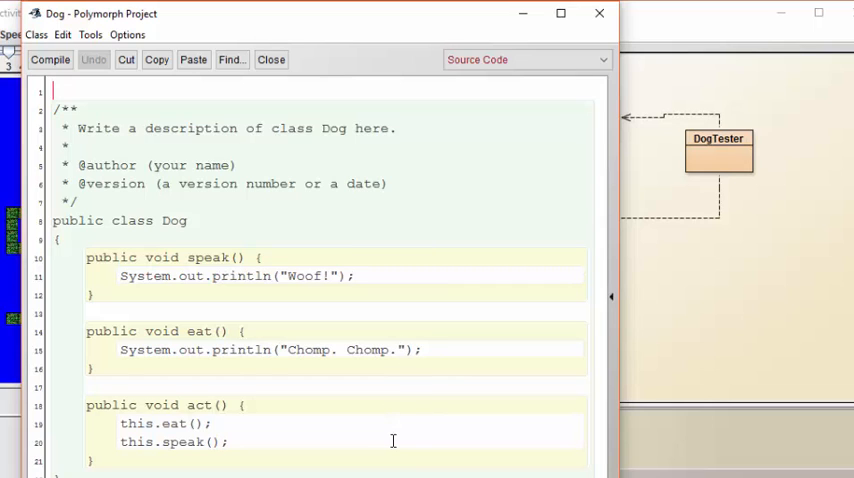
{"action": "mouse_move", "coordinate": [476, 264]}
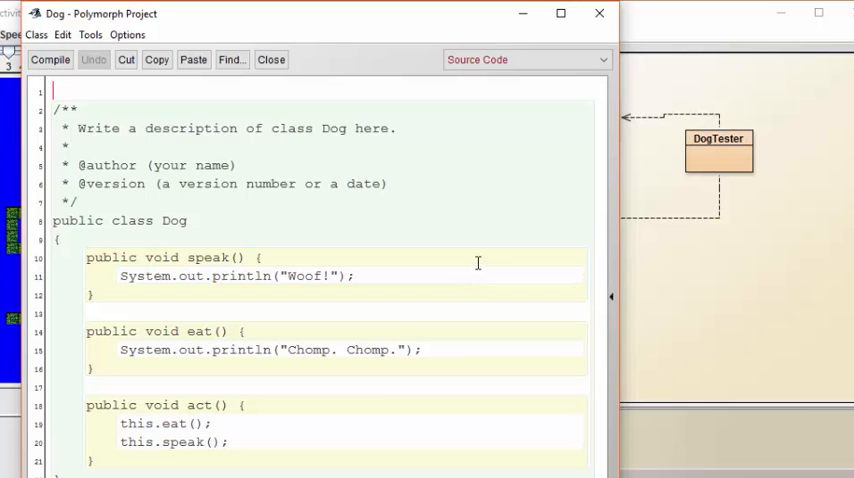
{"action": "mouse_move", "coordinate": [416, 258]}
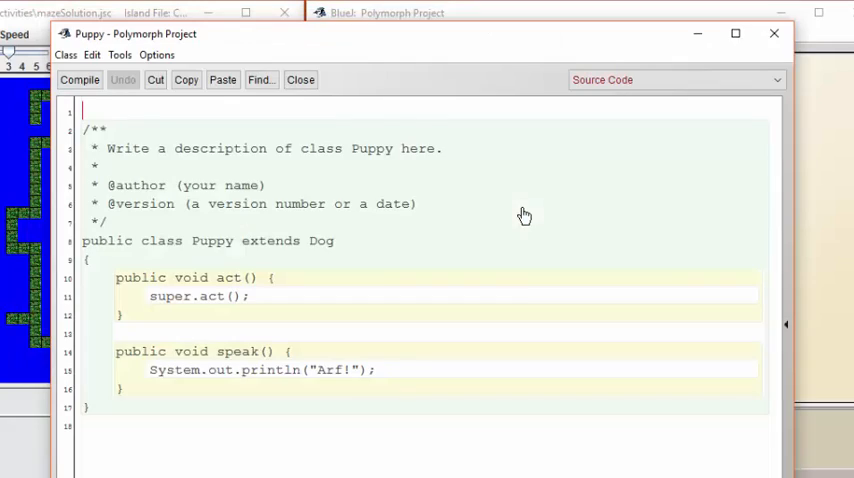
{"action": "mouse_move", "coordinate": [420, 372]}
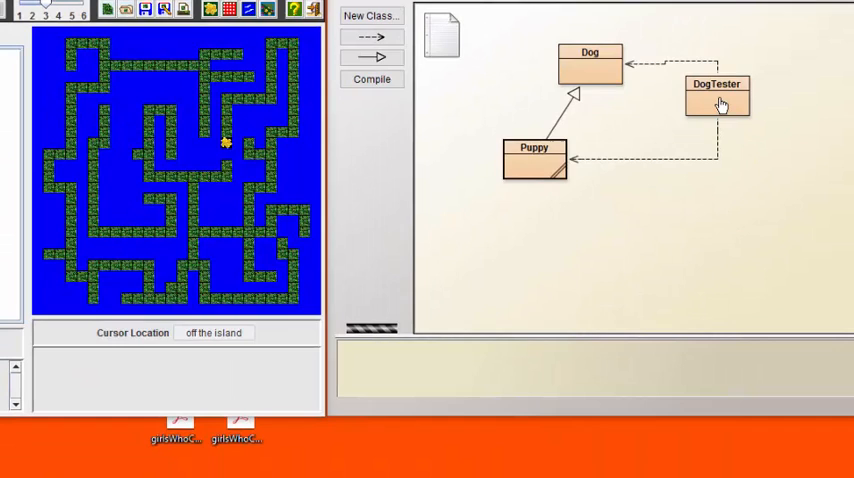
{"action": "double_click", "coordinate": [716, 96]}
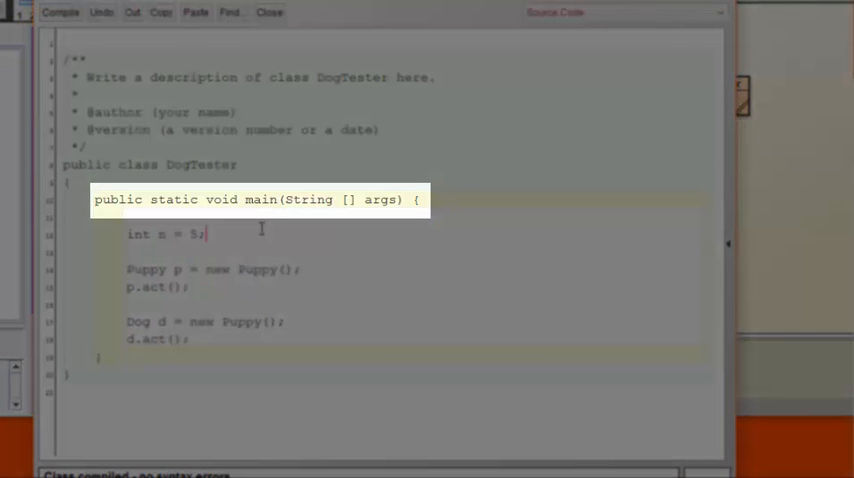
{"action": "mouse_move", "coordinate": [596, 284]}
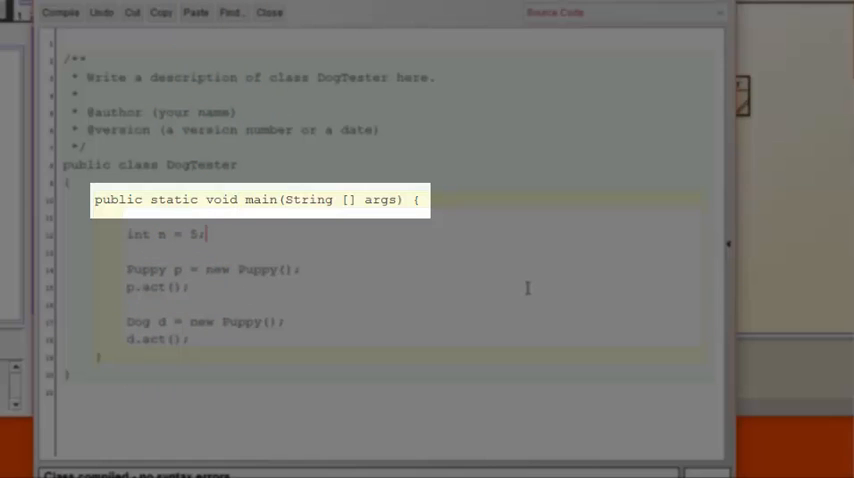
{"action": "mouse_move", "coordinate": [242, 232]}
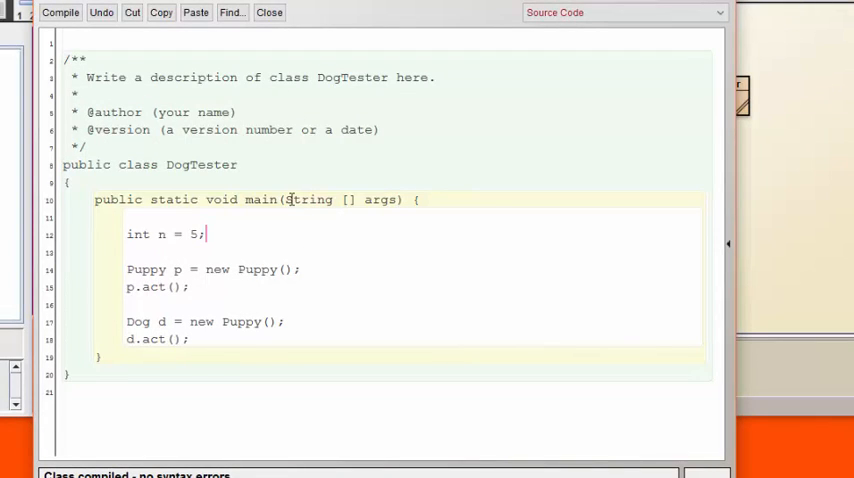
{"action": "mouse_move", "coordinate": [360, 220]}
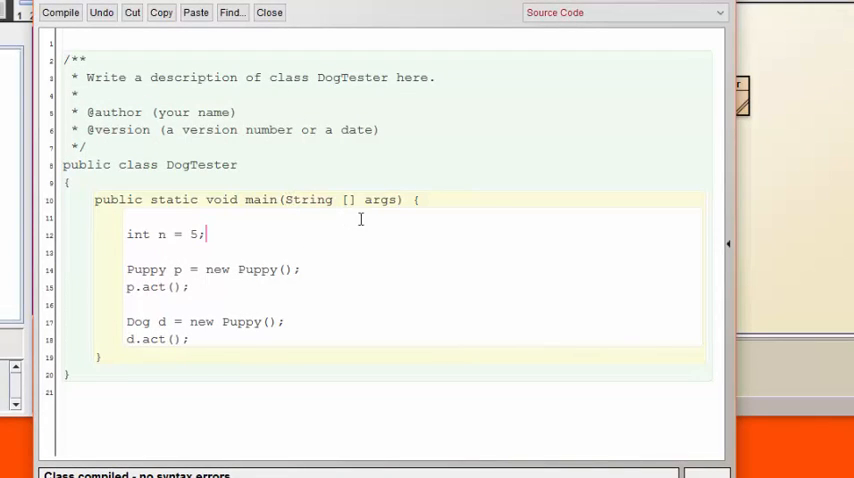
{"action": "mouse_move", "coordinate": [424, 254]}
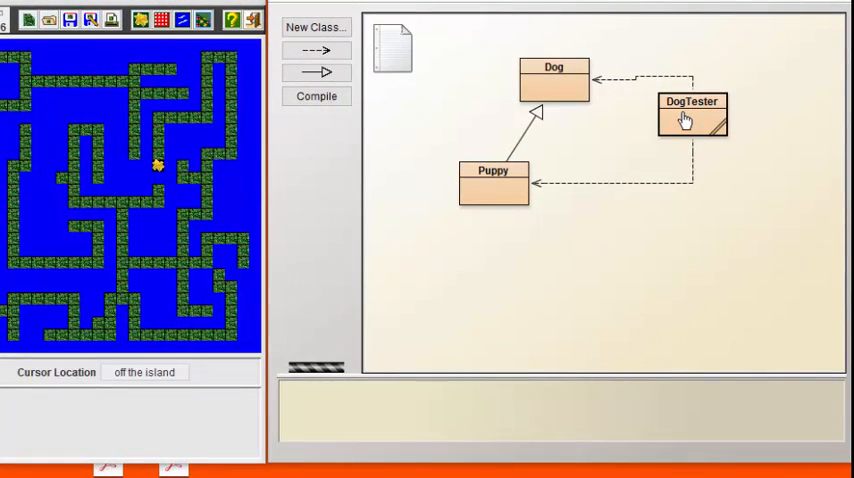
Run DogTester's void main(String[] args) with no arguments, printing Chomp. Chomp. and Arf! twice.
{"action": "right_click", "coordinate": [694, 124]}
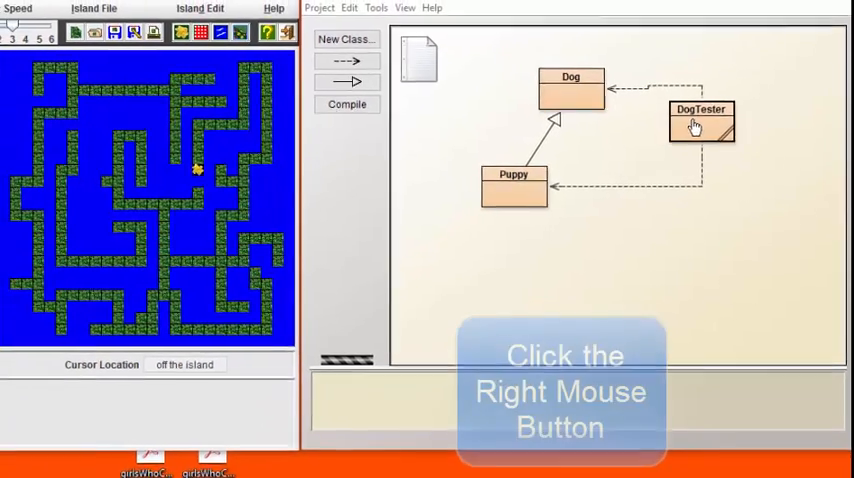
{"action": "right_click", "coordinate": [700, 122]}
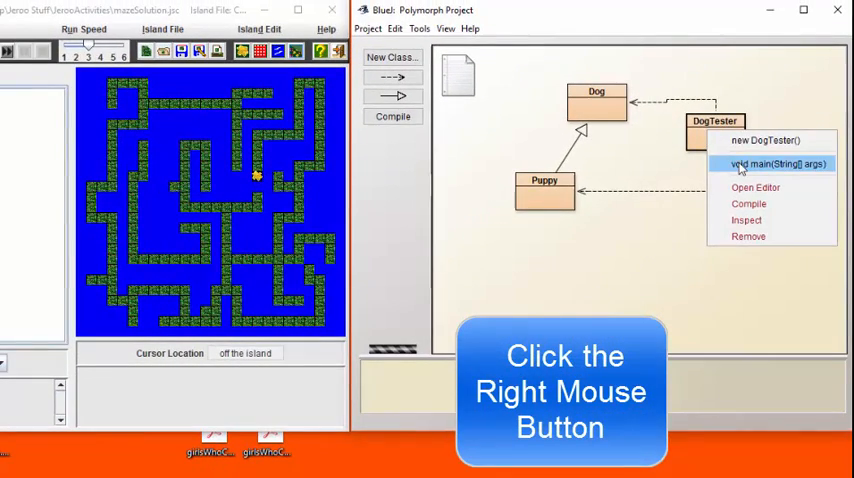
{"action": "left_click", "coordinate": [776, 164]}
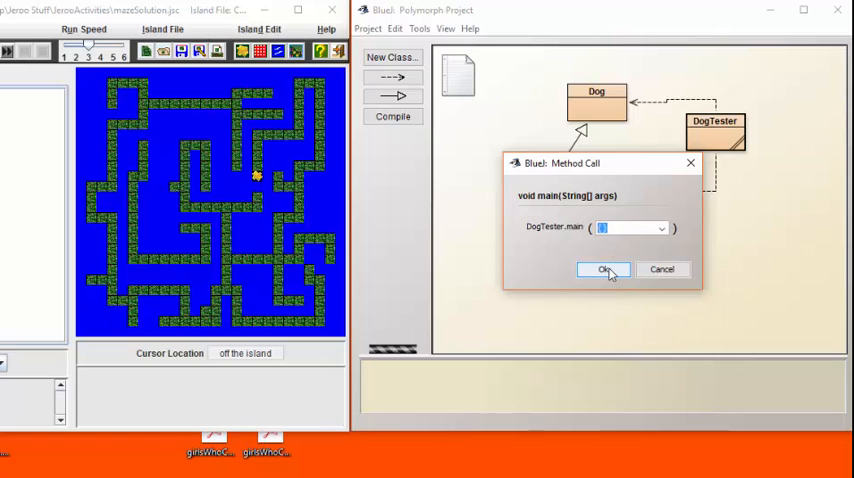
{"action": "left_click", "coordinate": [604, 268]}
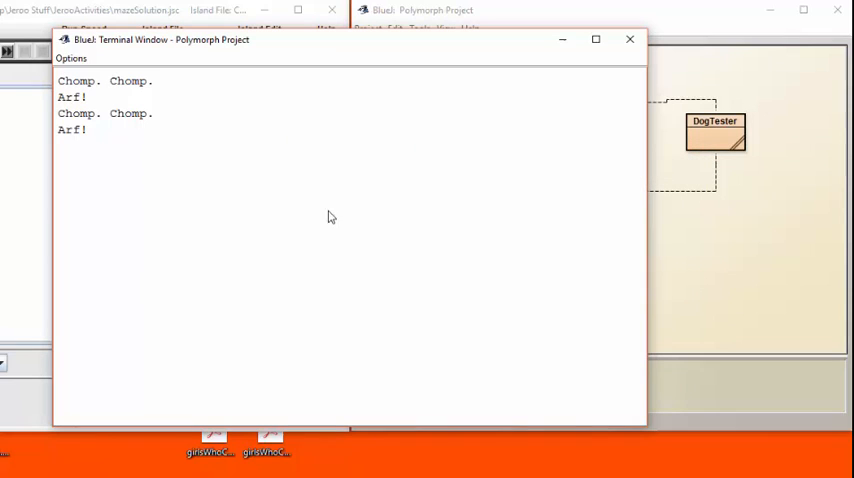
{"action": "mouse_move", "coordinate": [168, 110]}
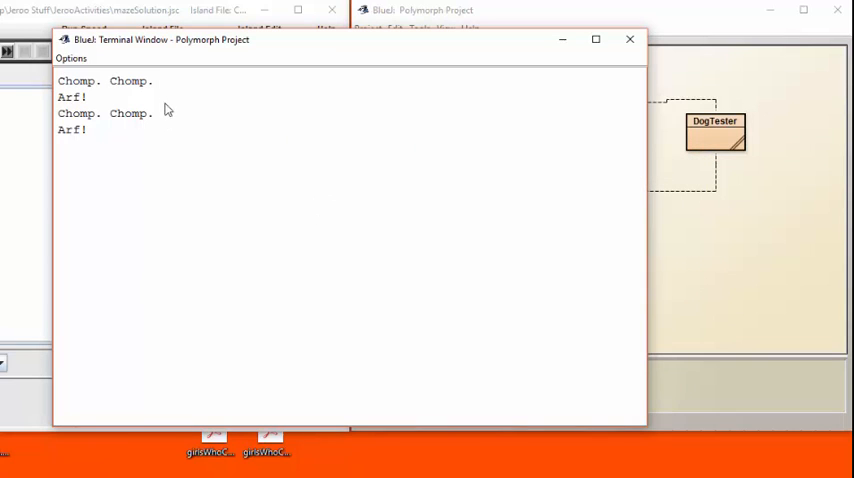